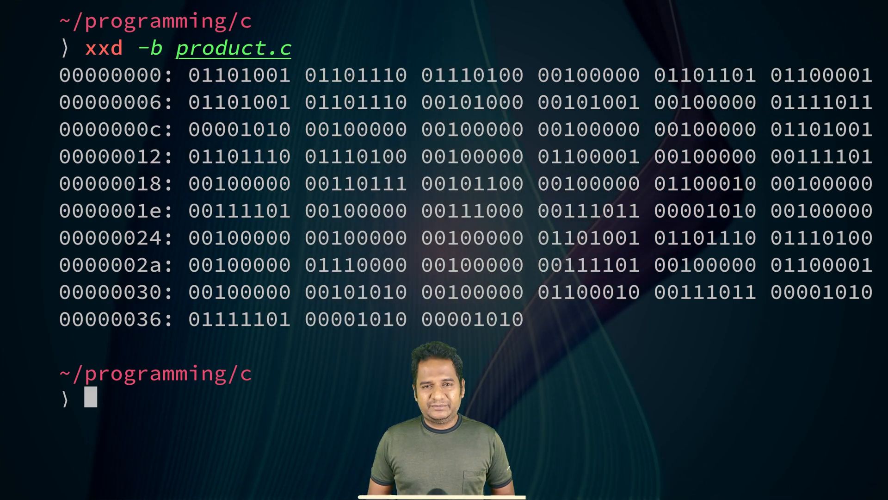
# Compile product.c with gcc -S to produce its assembly listing
pyautogui.write('gcc -S product.c')
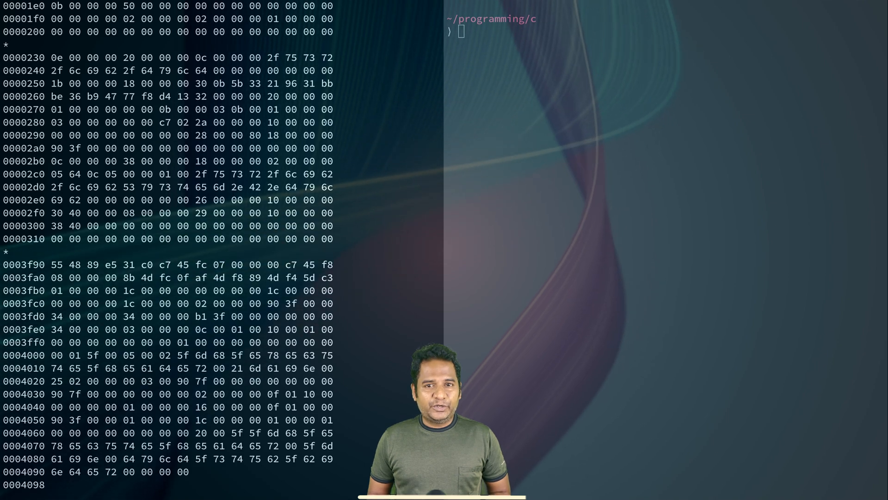
pyautogui.moveTo(487, 262)
pyautogui.write('objdump -S product')
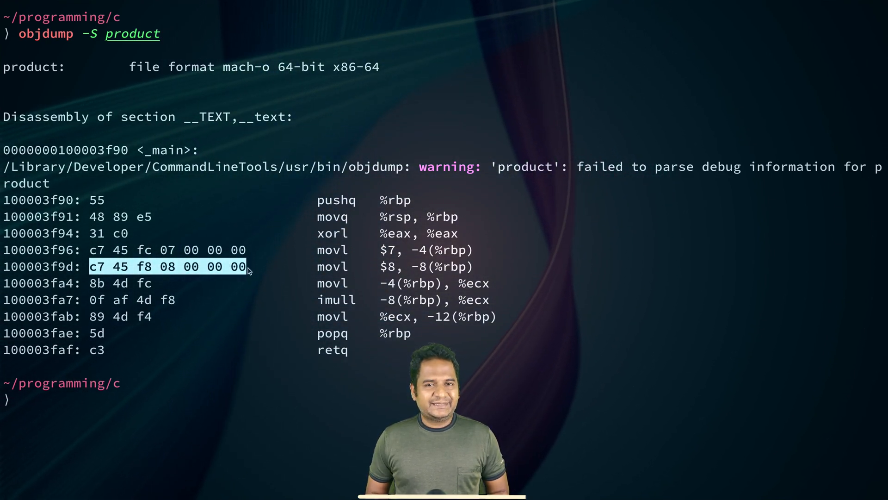
# Page through the memory map of process 4926 with vmmap piped to less
pyautogui.write('vmmap 4926 | less')
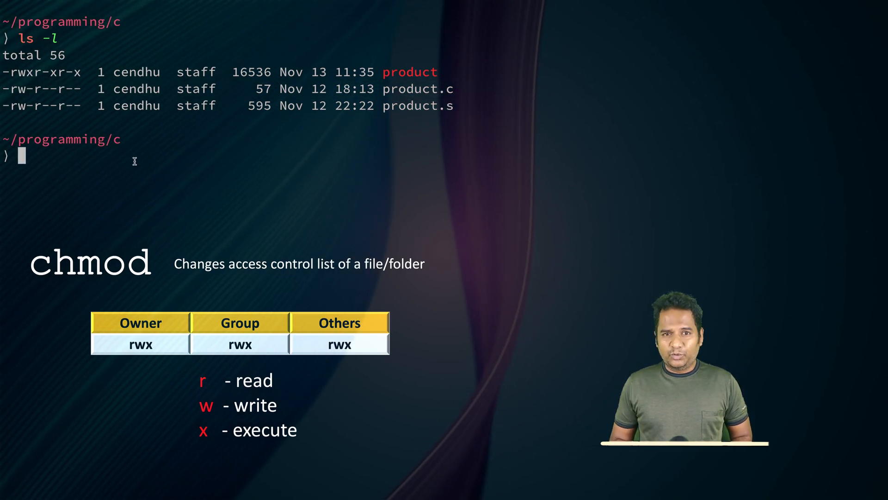
# List product, product.c and product.s with their permissions using ls -l
pyautogui.doubleClick(41, 72)
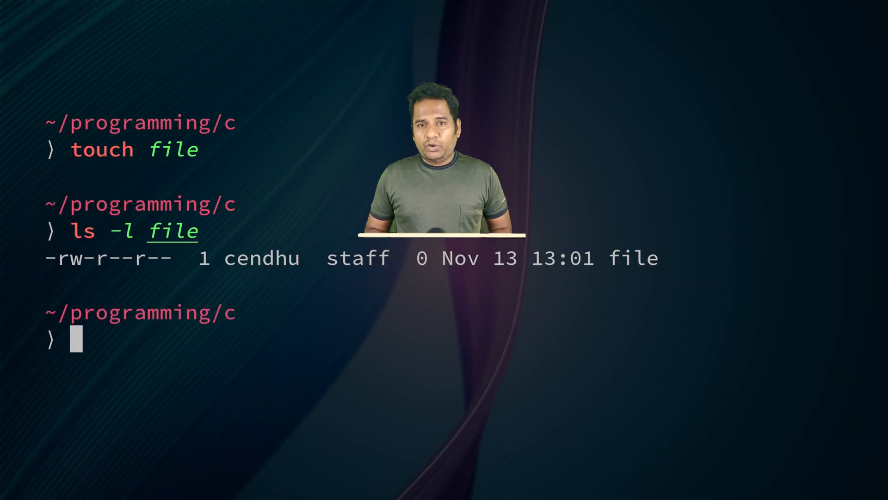
# Grant full read, write and execute permissions on file with chmod 777
pyautogui.write('chmod 777 file')
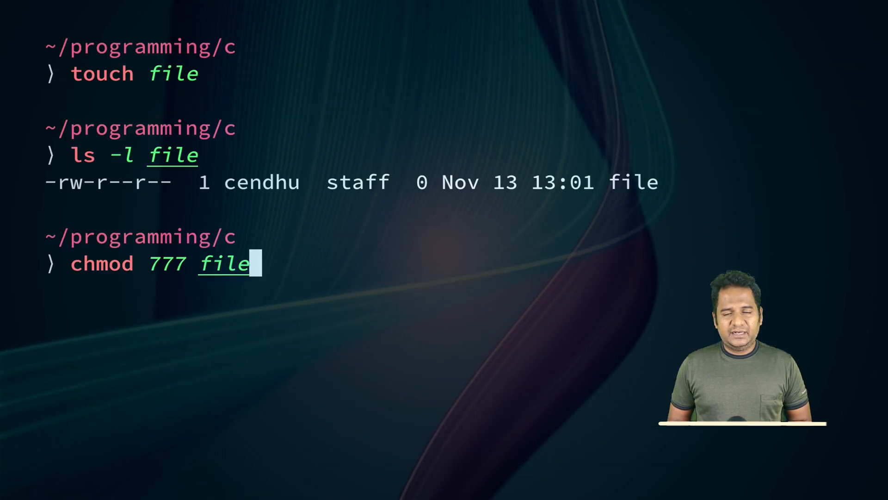
pyautogui.press('Enter')
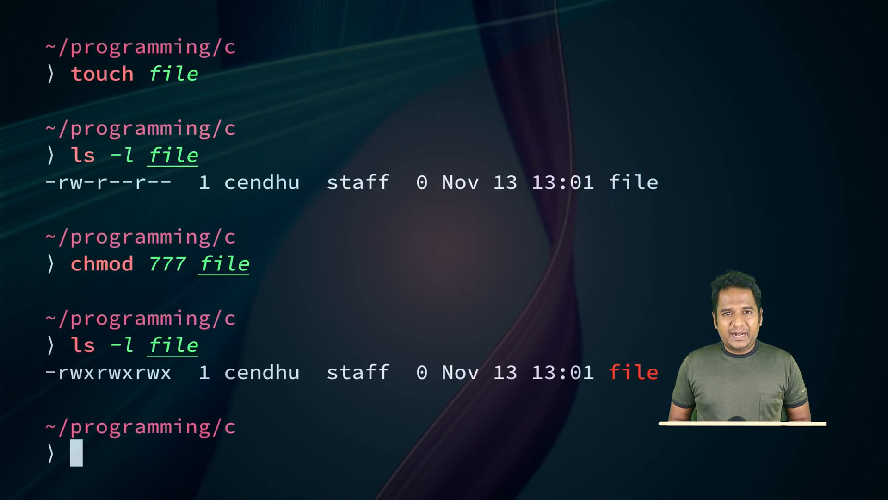